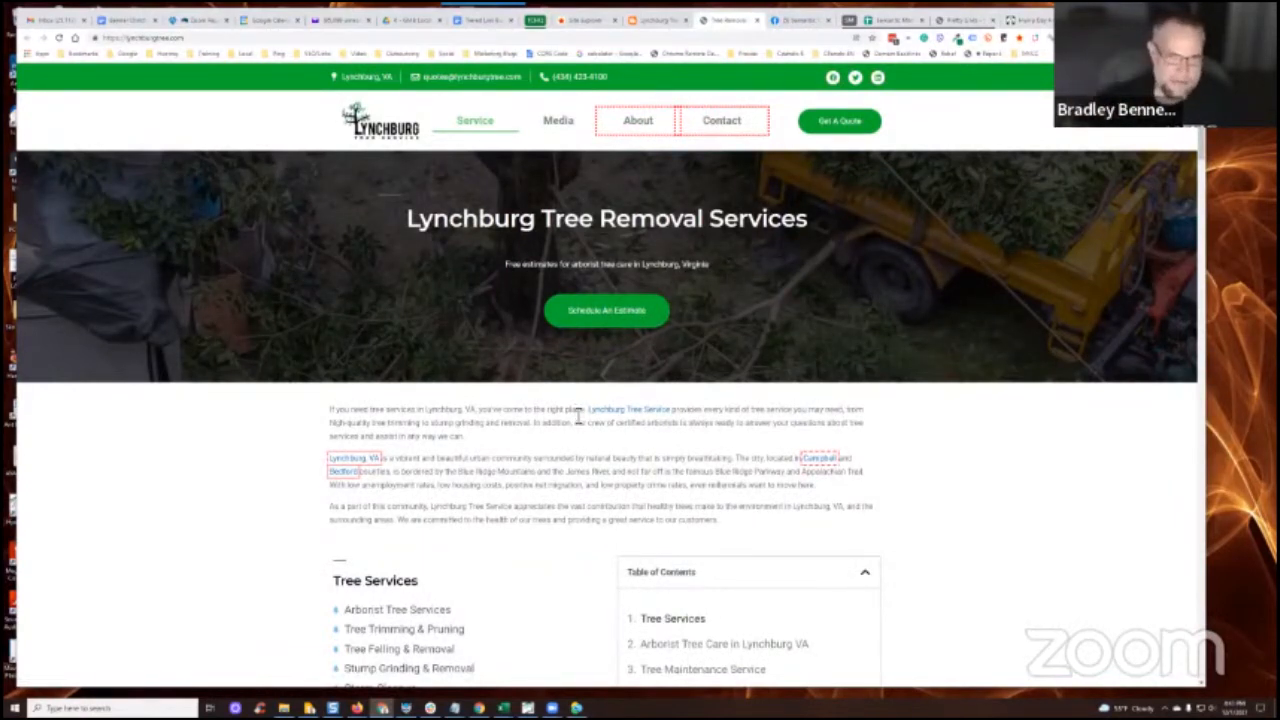
scroll(down, 3)
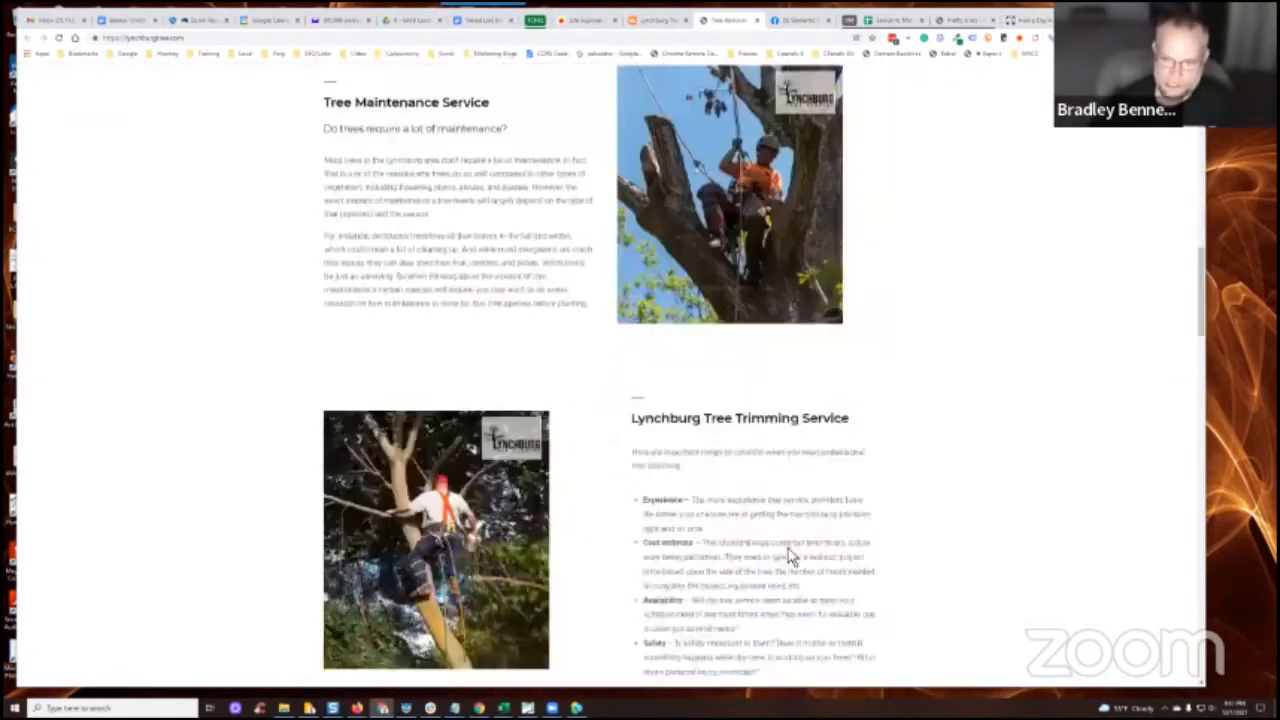
scroll(down, 3)
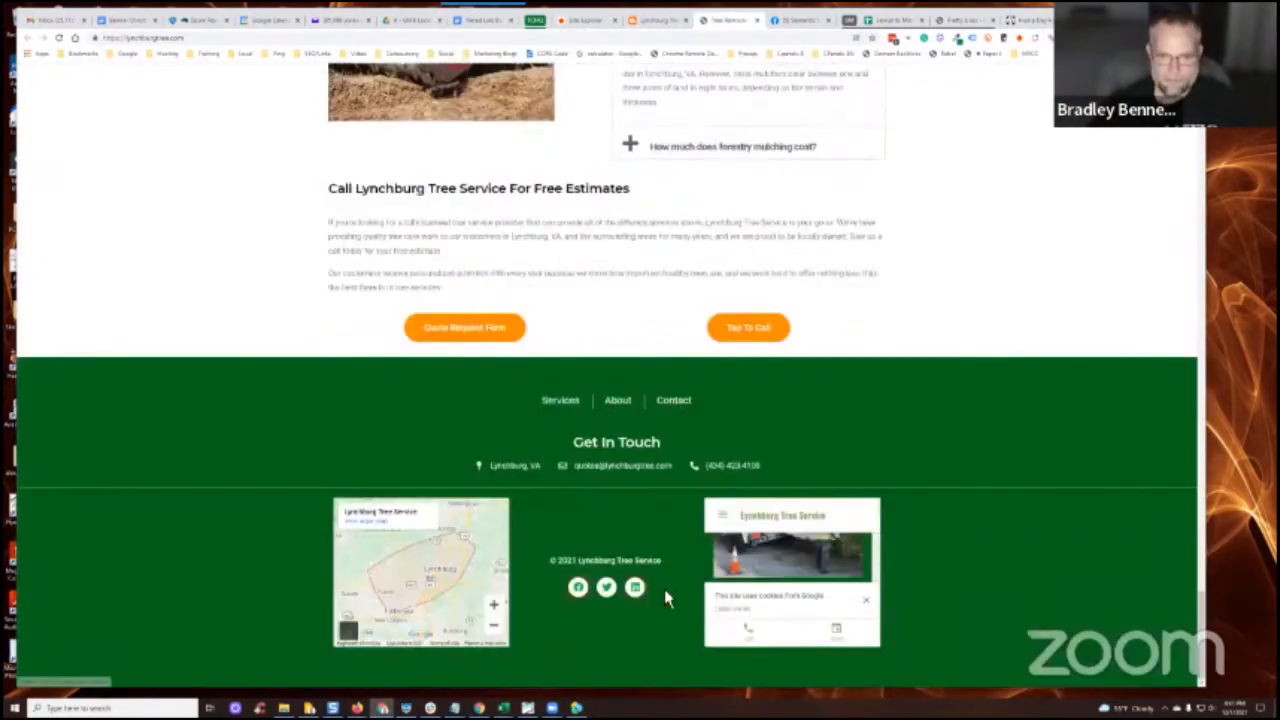
mouse_move(596, 664)
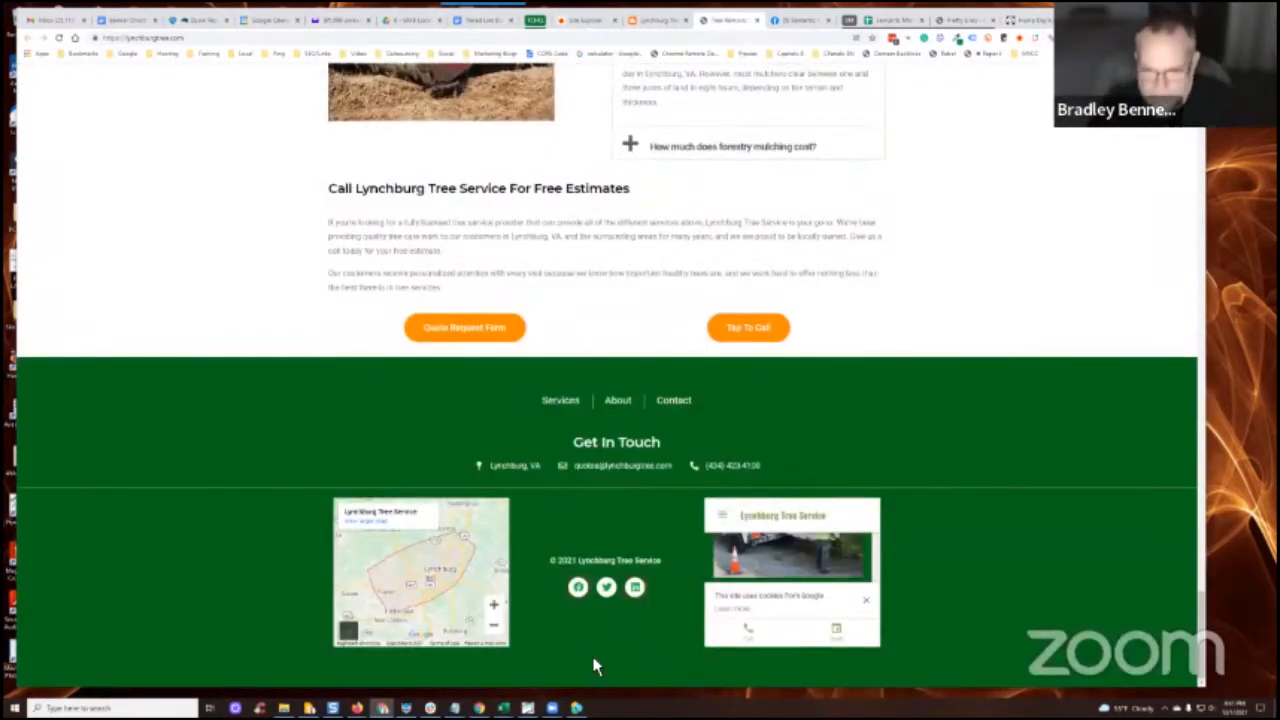
mouse_move(616, 650)
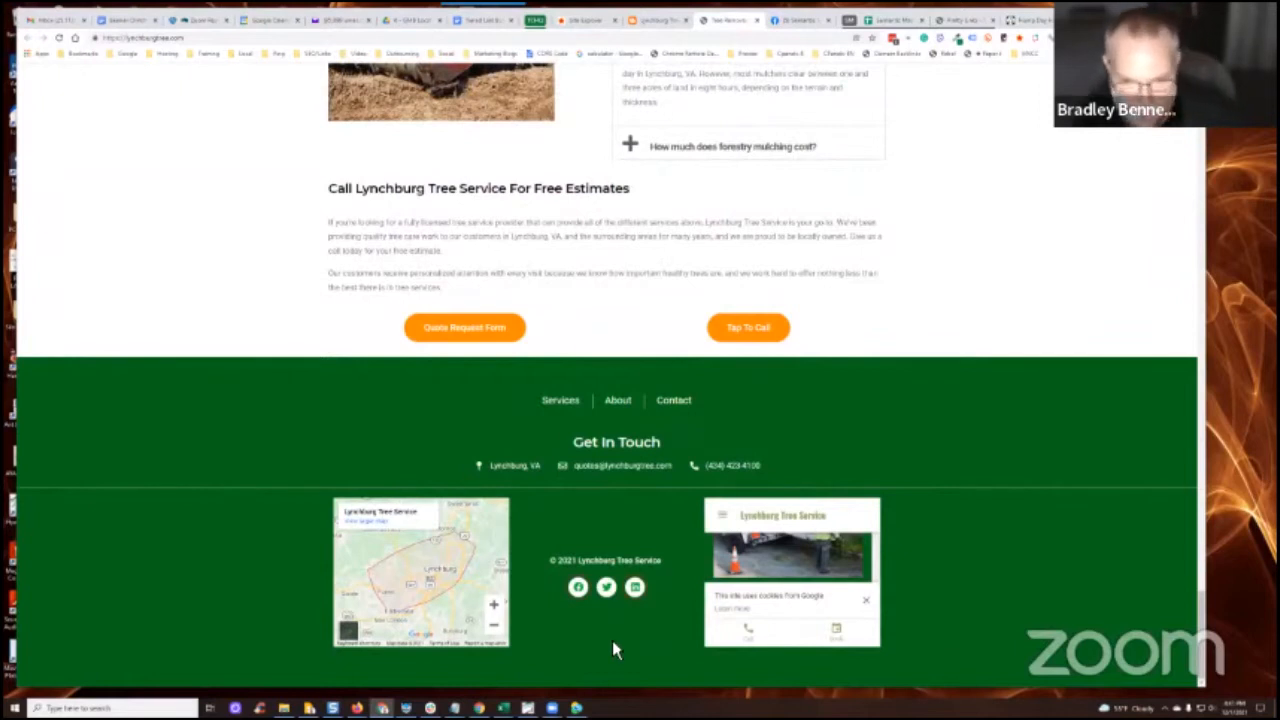
mouse_move(640, 668)
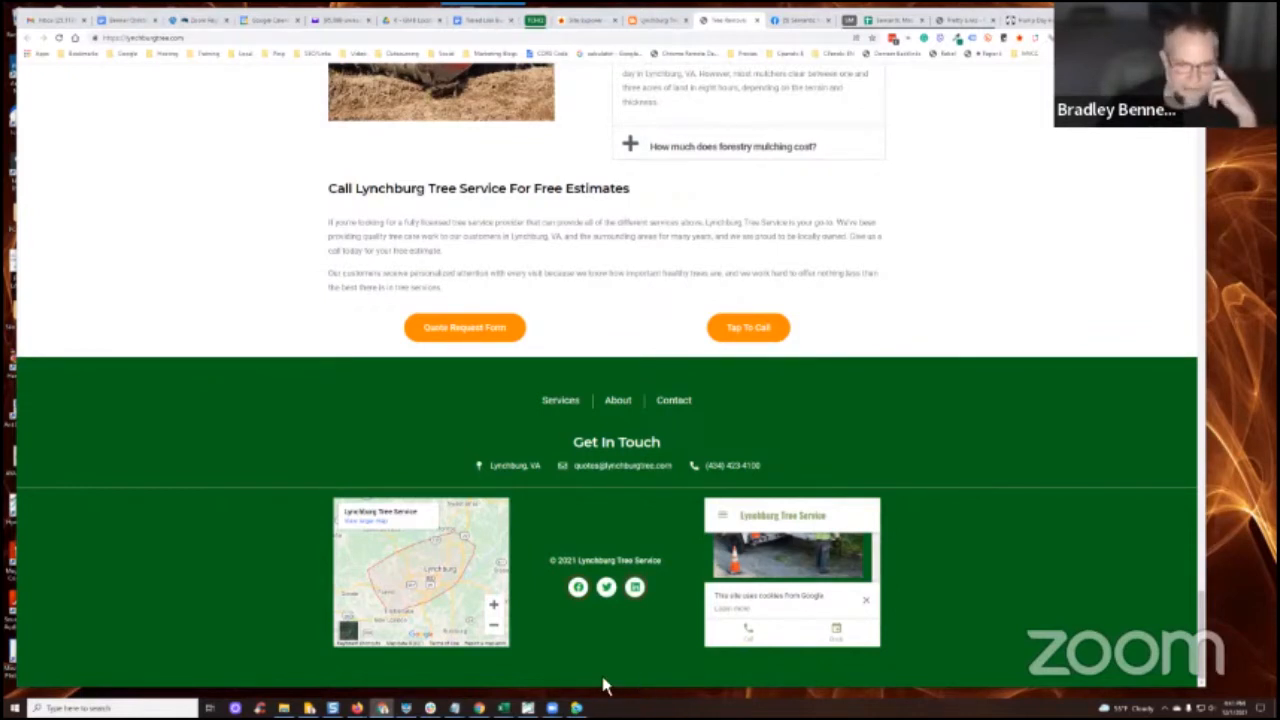
scroll(down, 3)
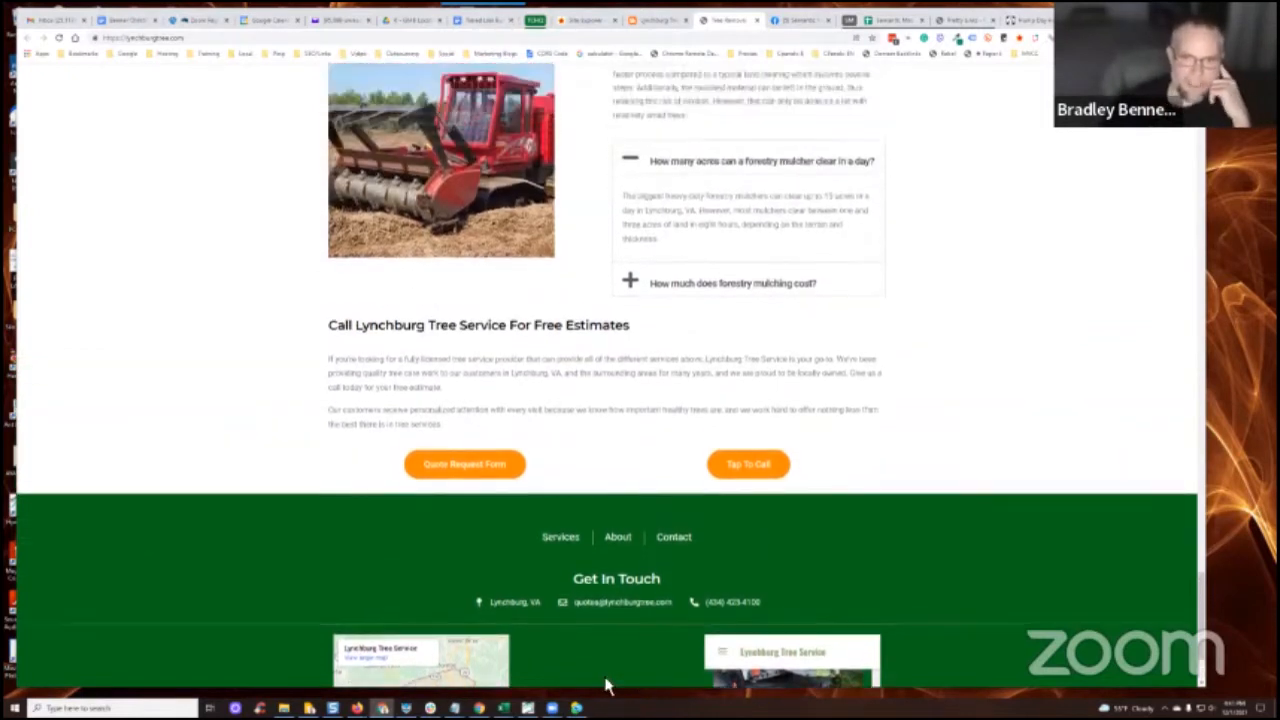
scroll(up, 3)
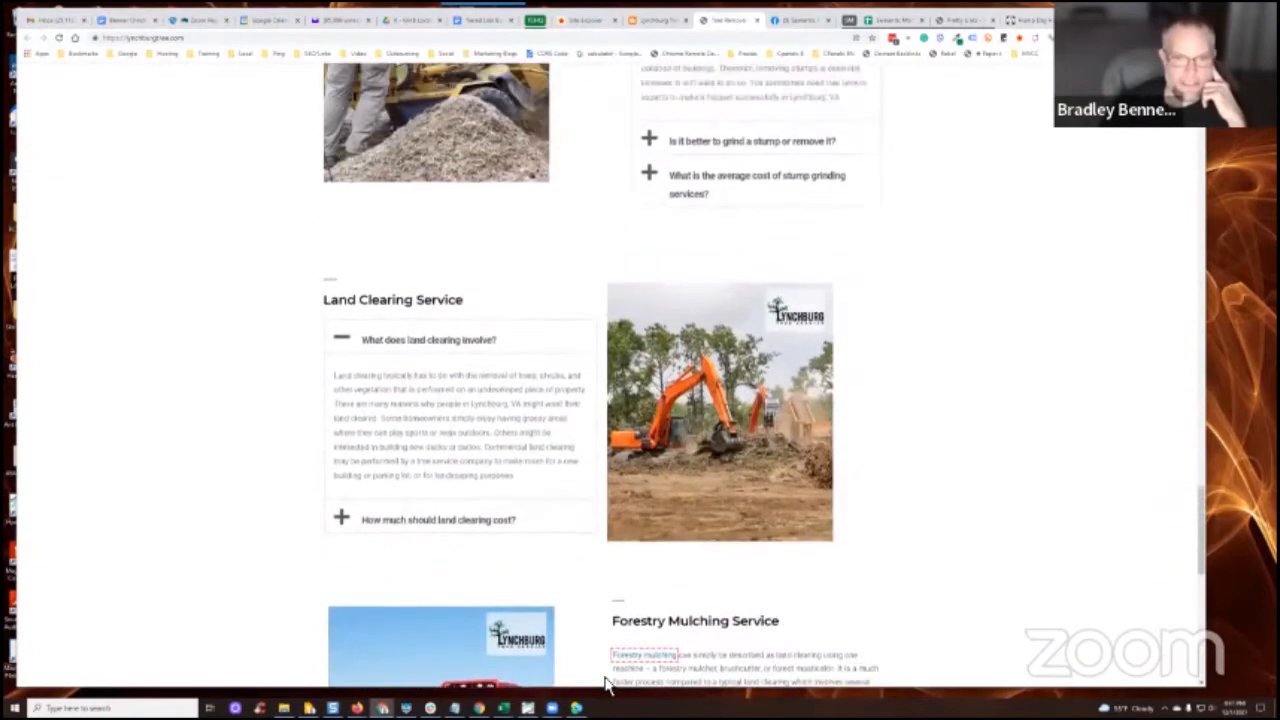
scroll(up, 3)
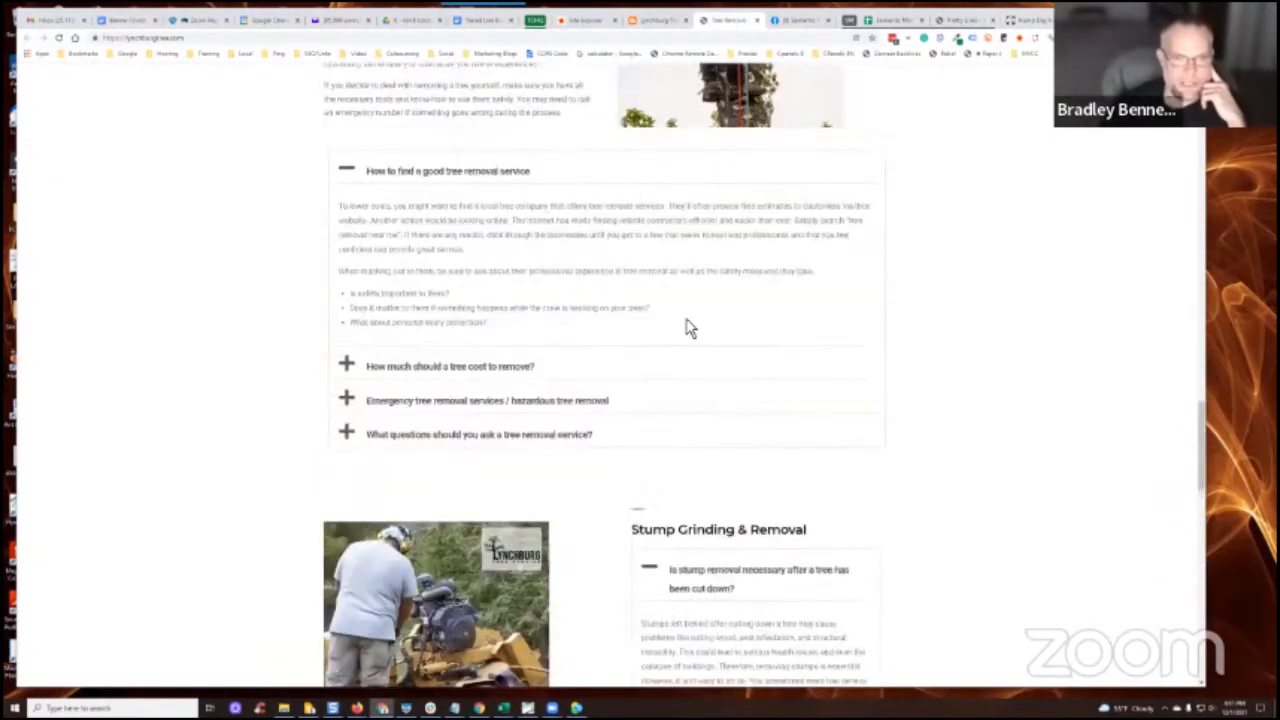
scroll(down, 3)
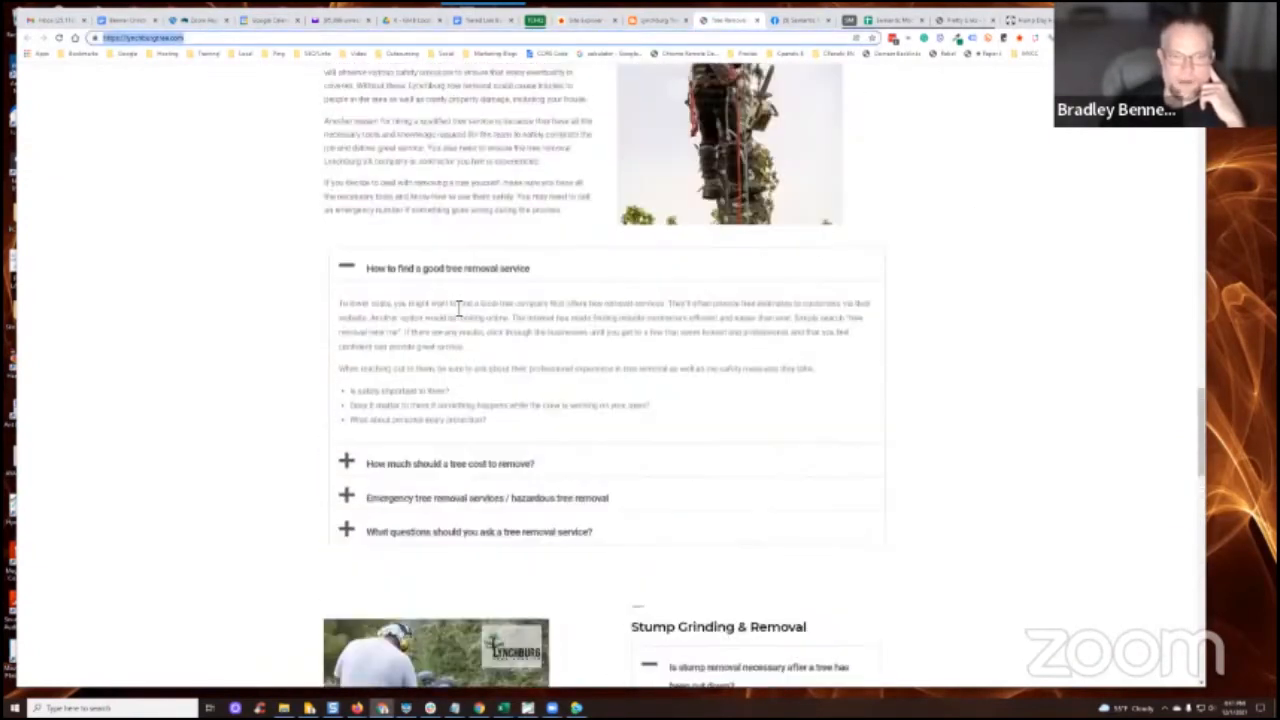
scroll(down, 3)
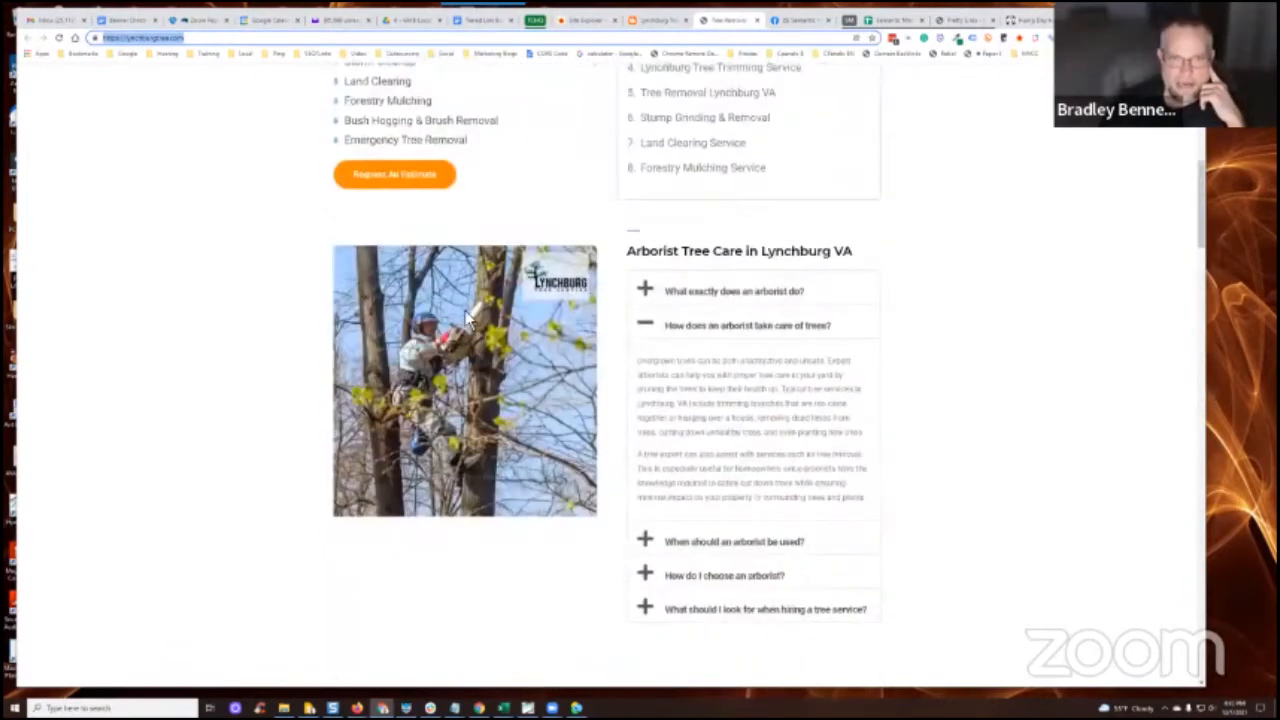
scroll(up, 3)
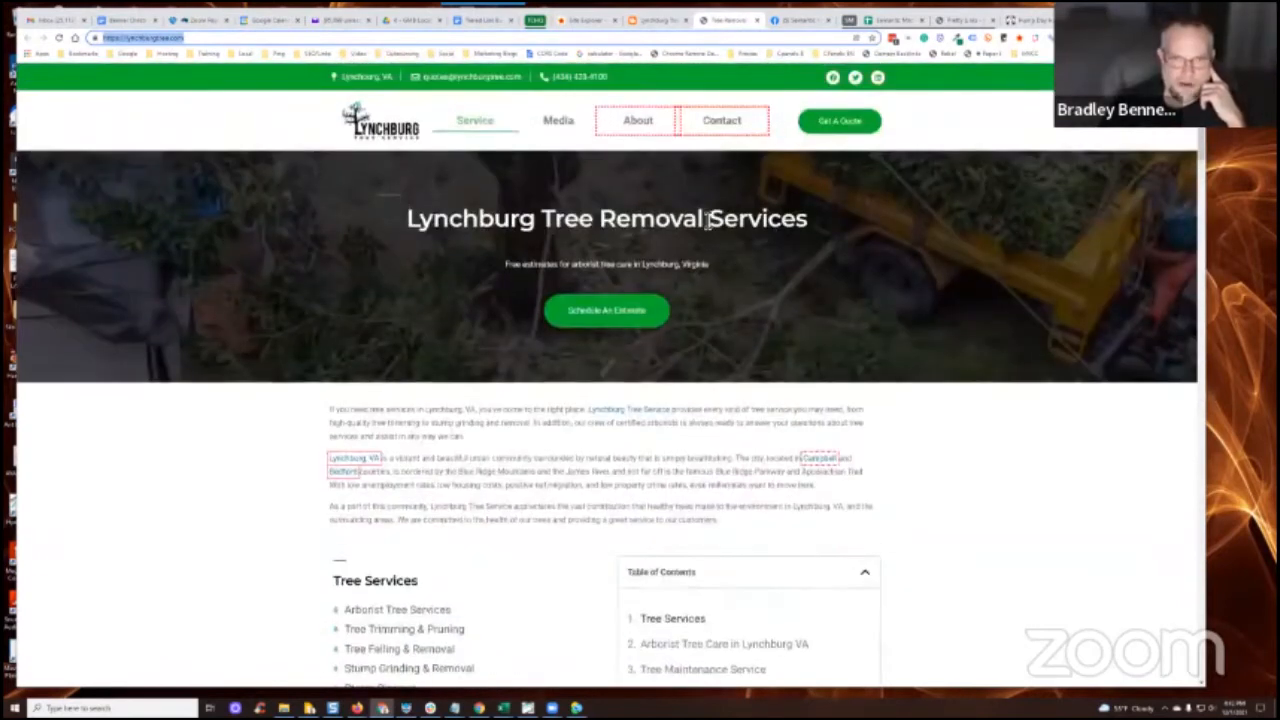
mouse_move(500, 158)
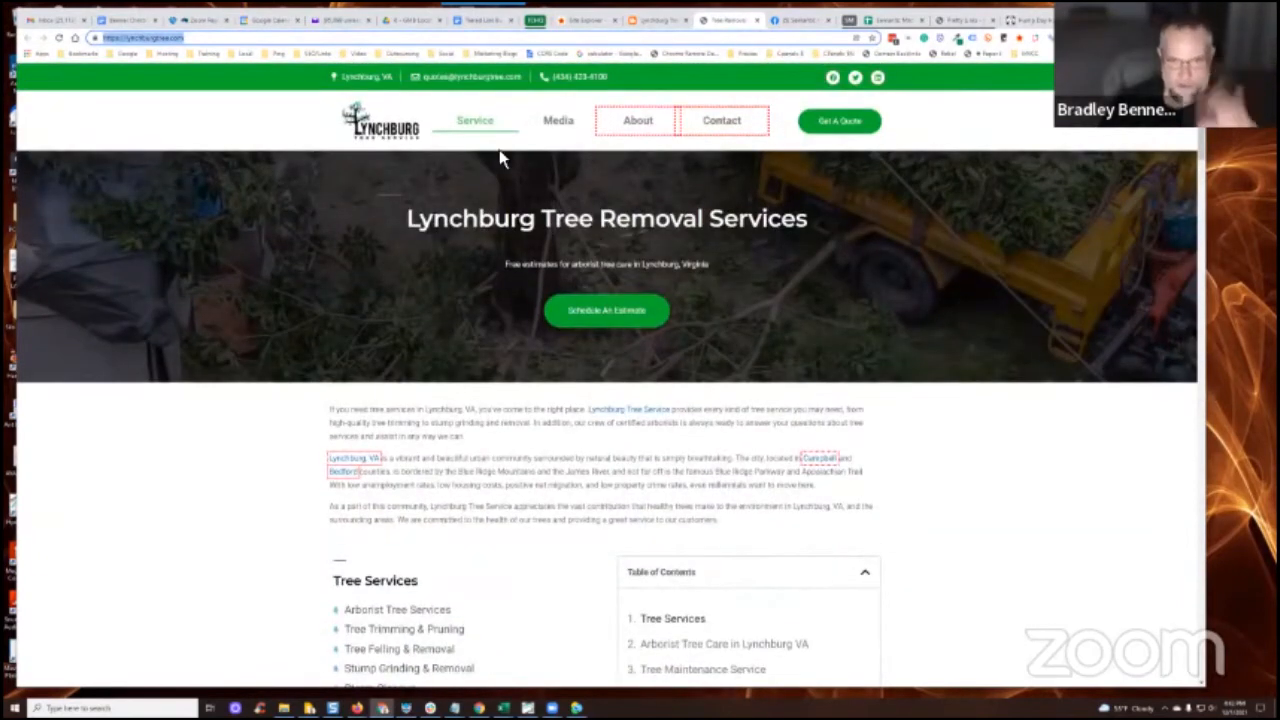
mouse_move(368, 82)
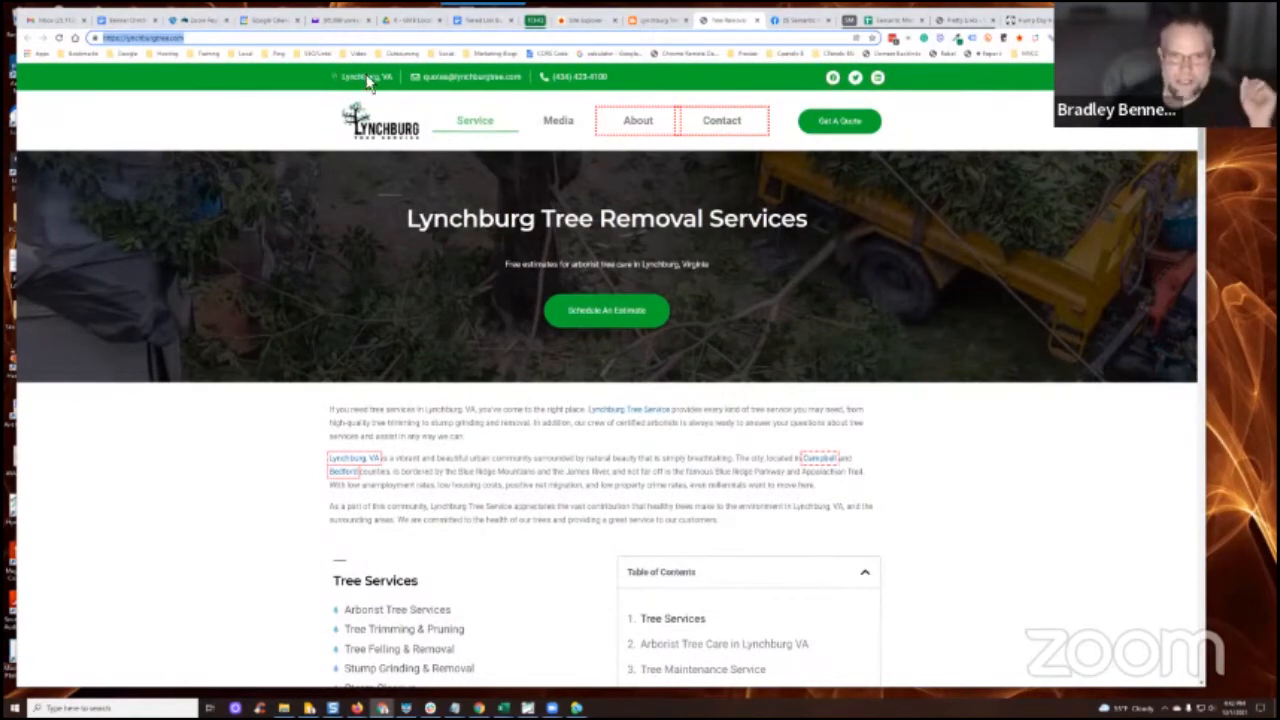
mouse_move(616, 388)
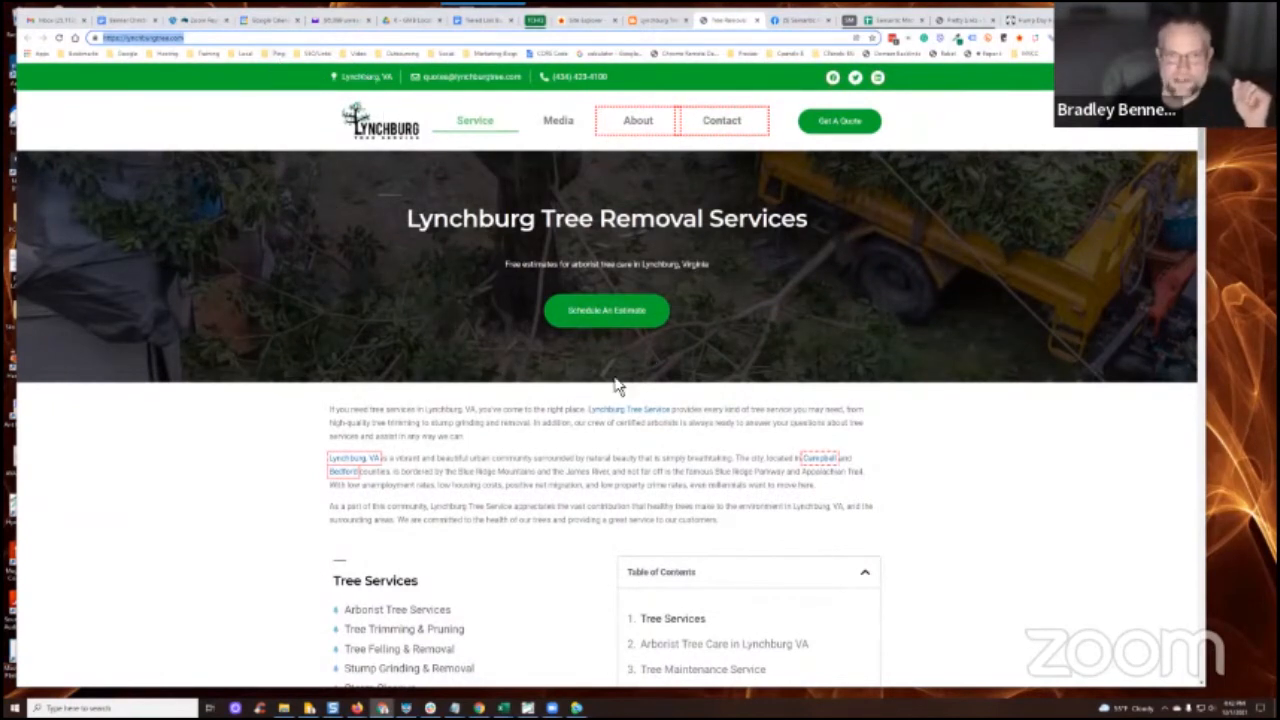
mouse_move(636, 508)
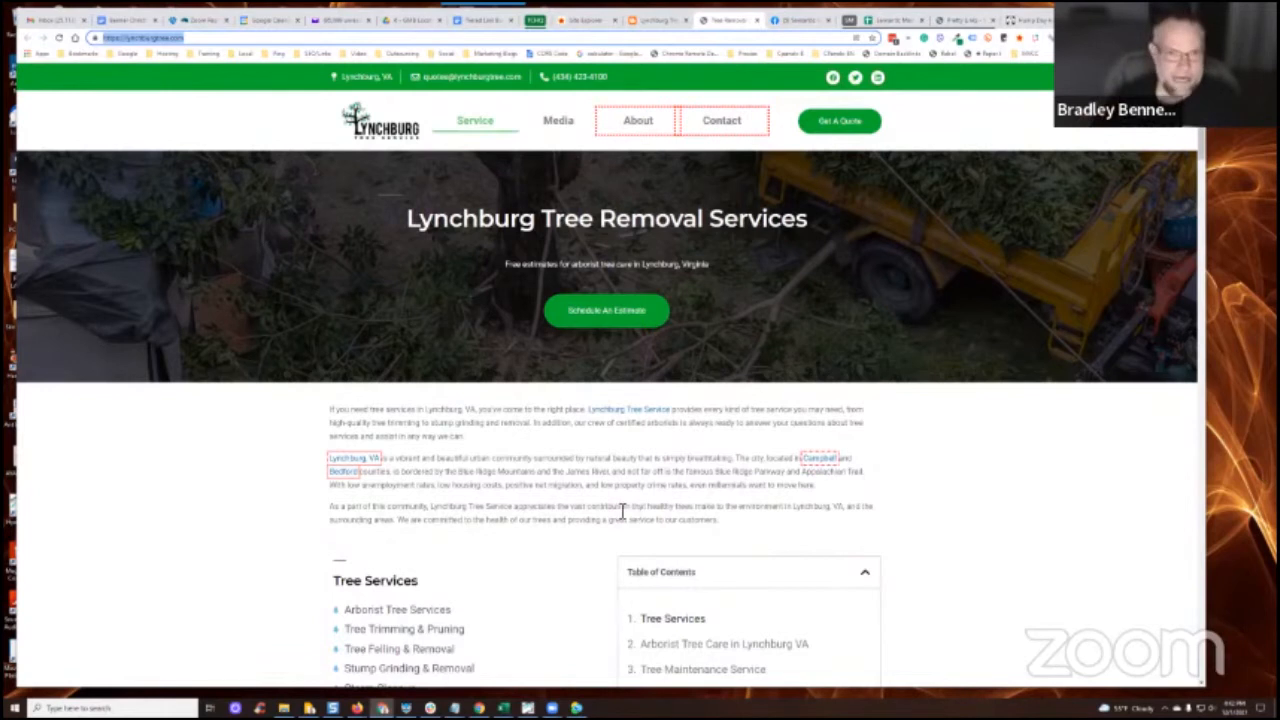
mouse_move(350, 326)
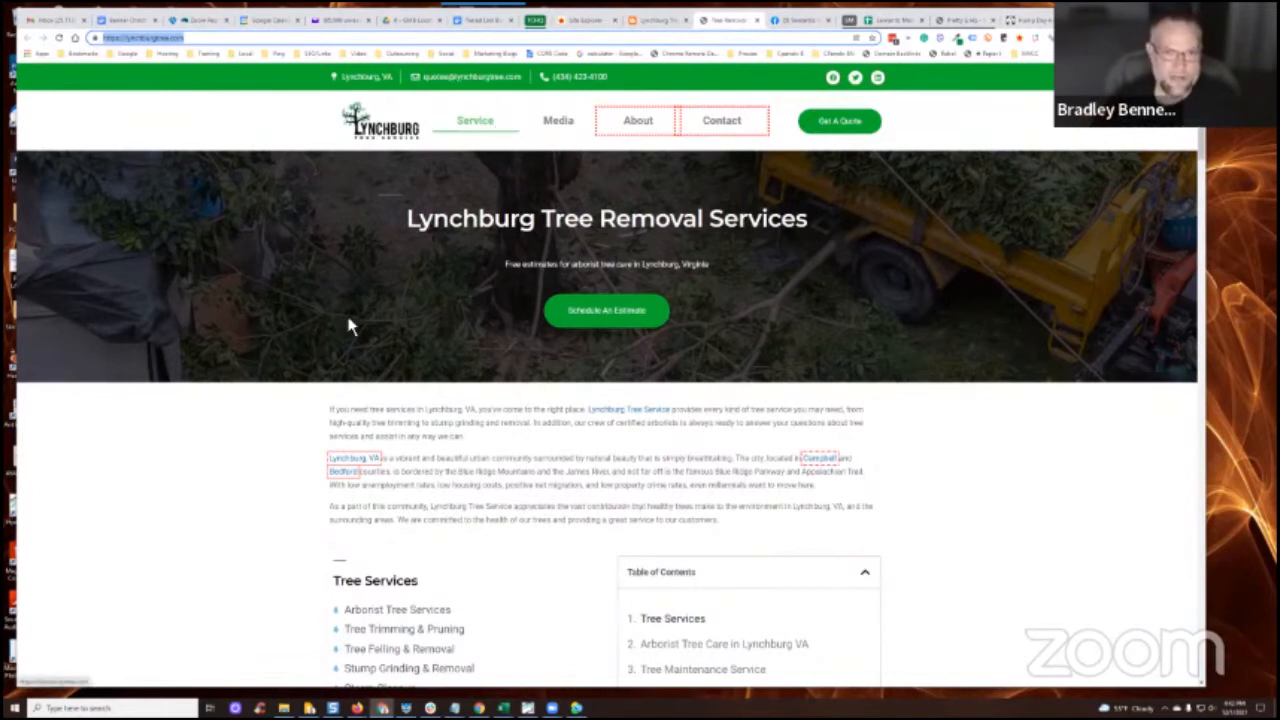
scroll(down, 3)
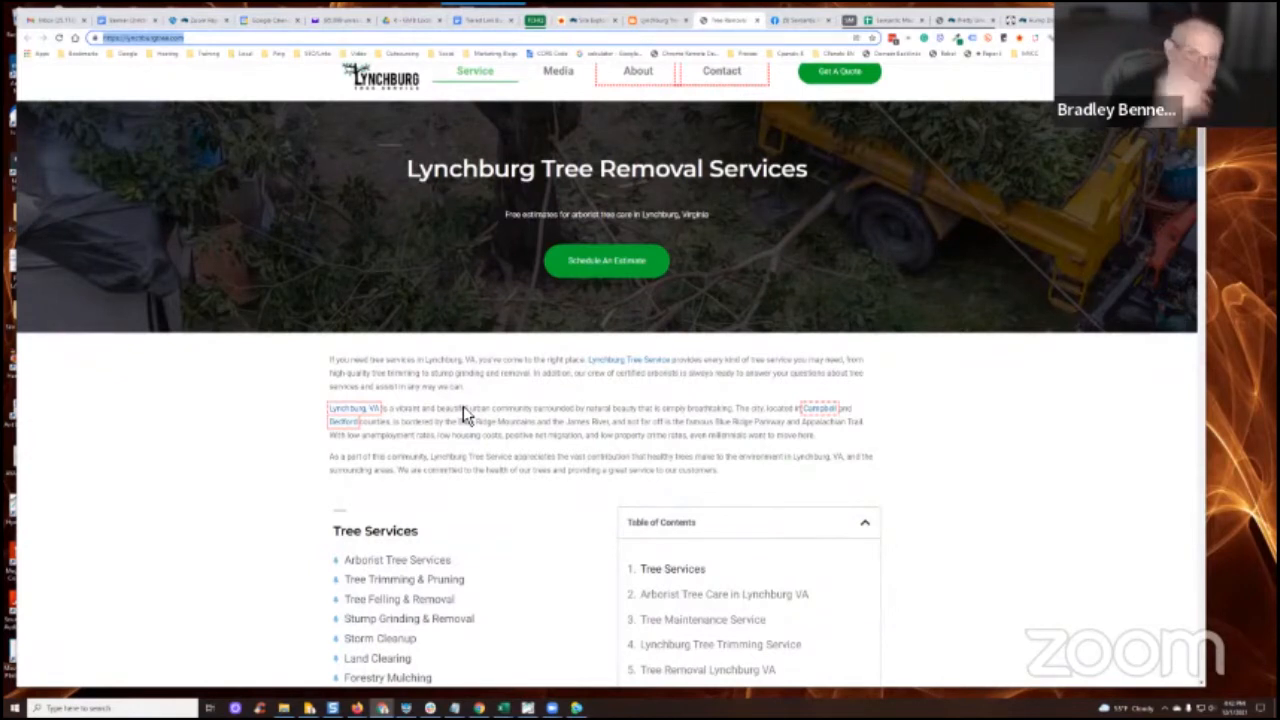
mouse_move(610, 408)
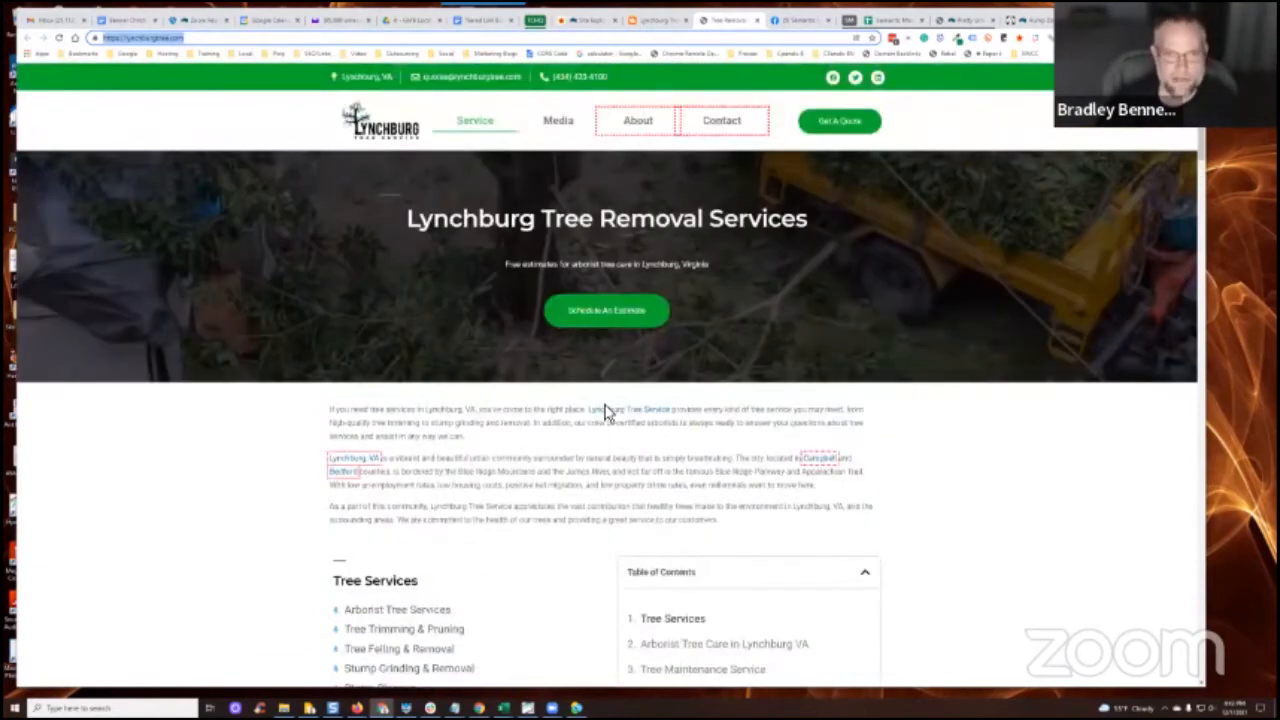
scroll(down, 3)
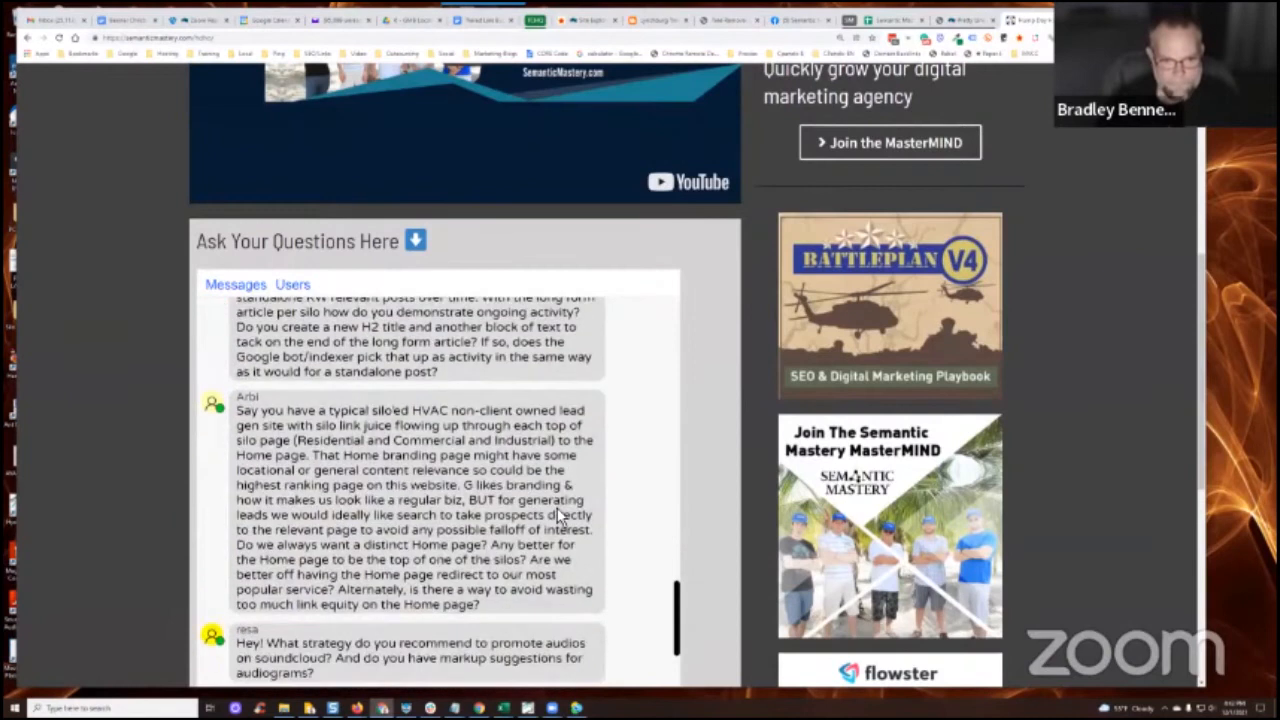
scroll(down, 3)
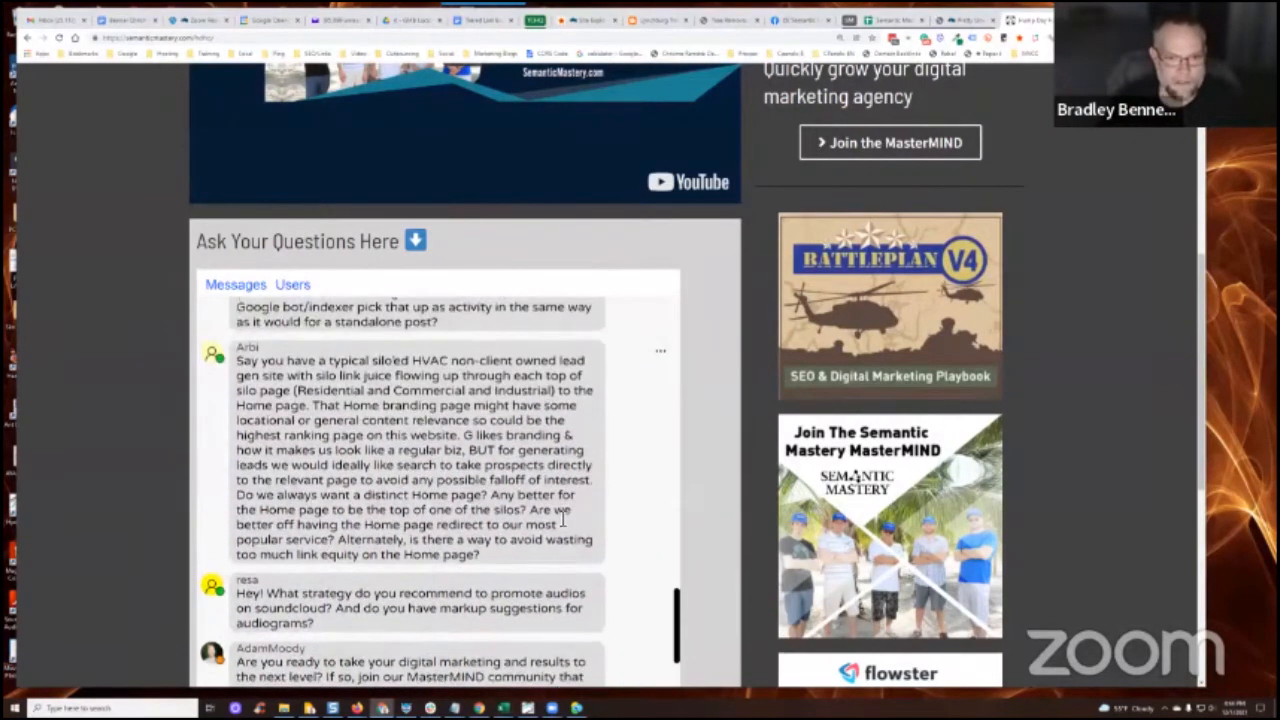
scroll(down, 3)
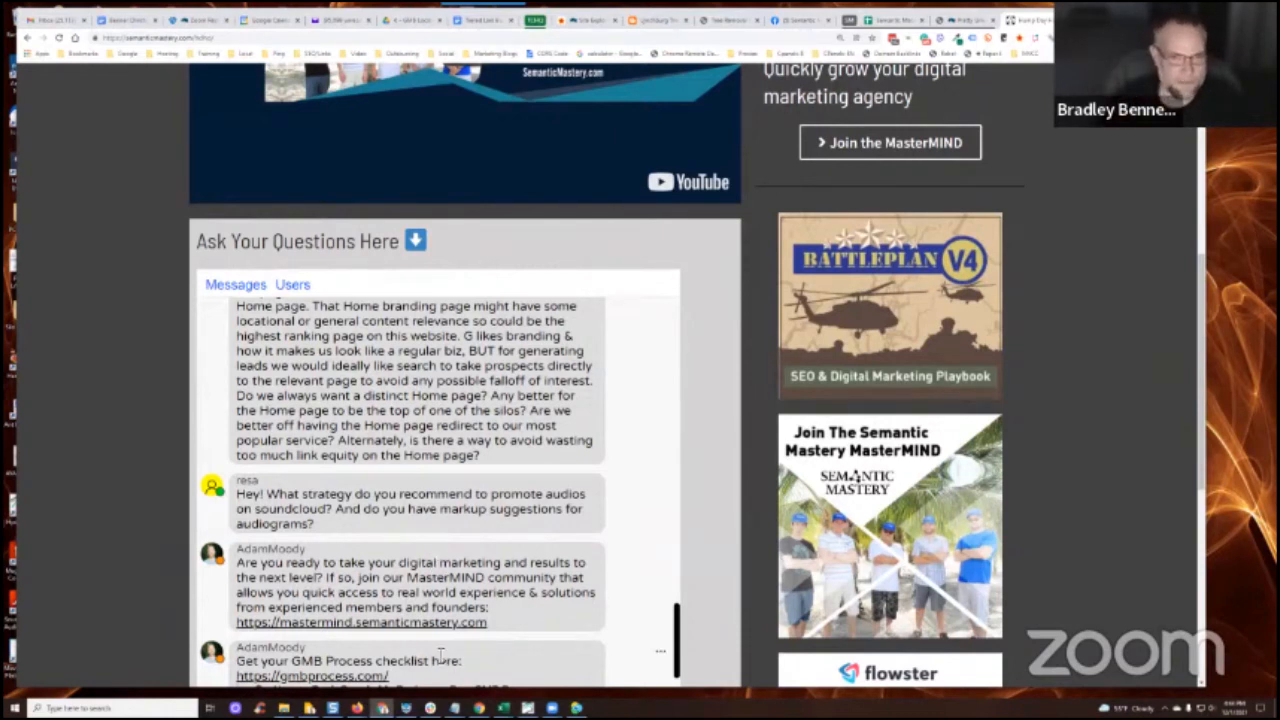
scroll(down, 3)
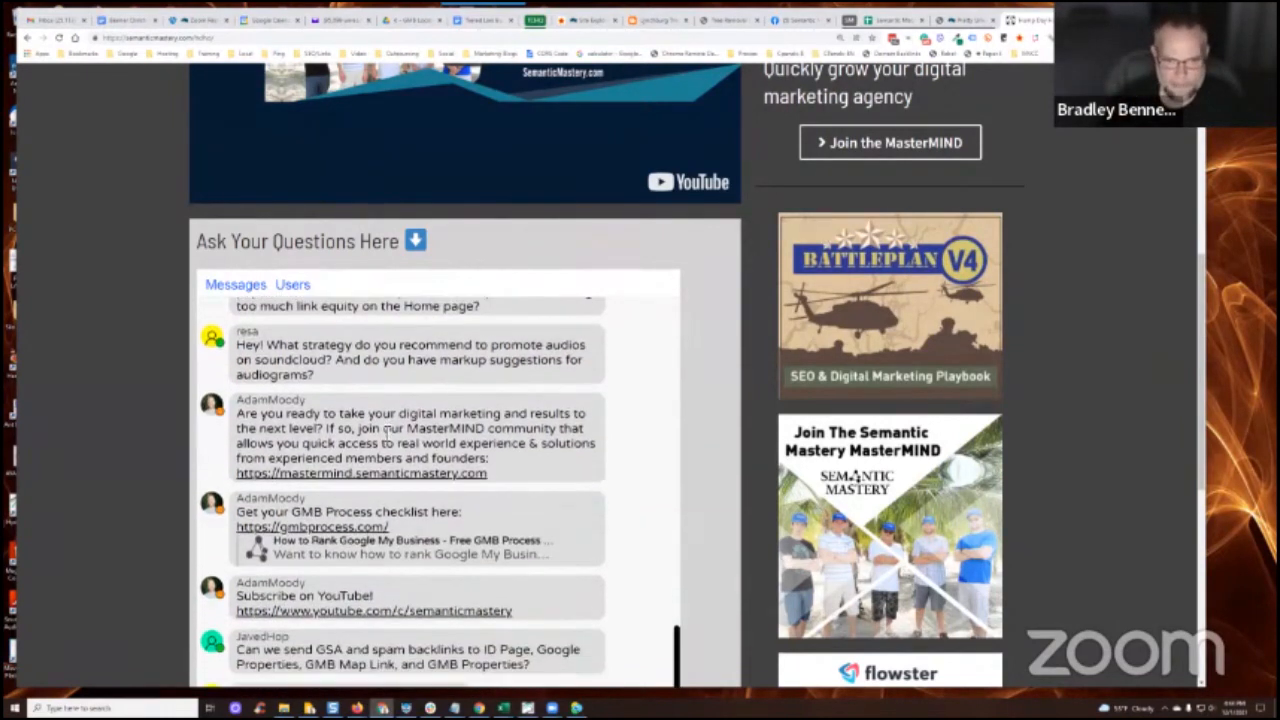